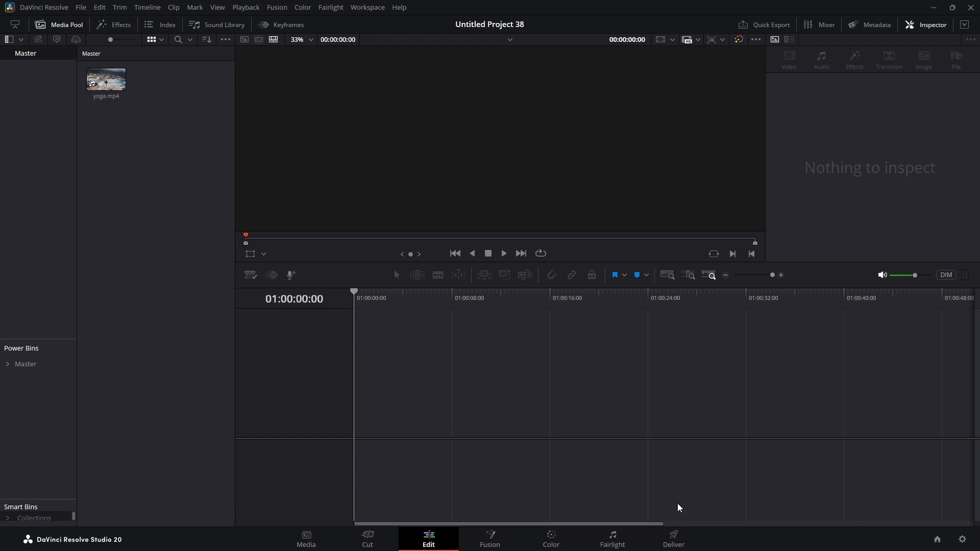
mouse_move(524, 365)
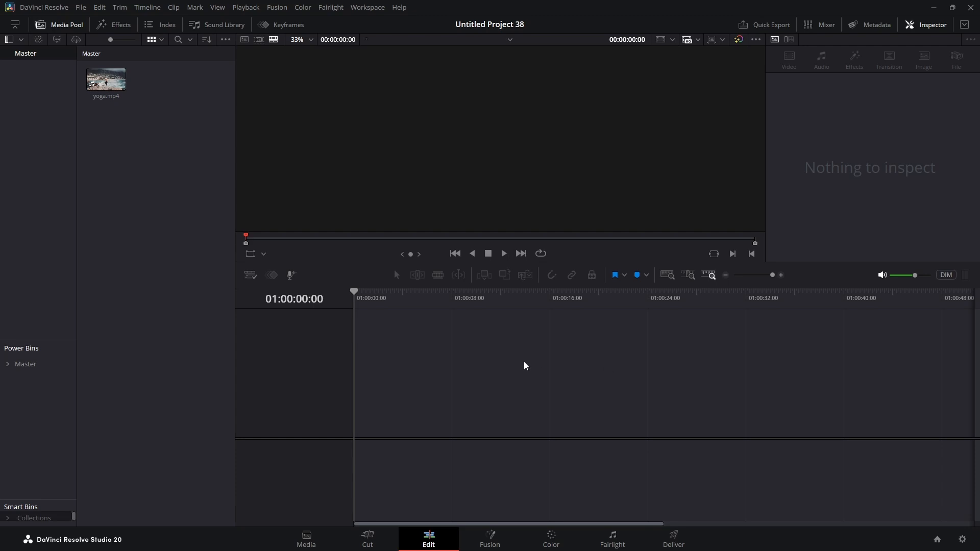
mouse_move(420, 376)
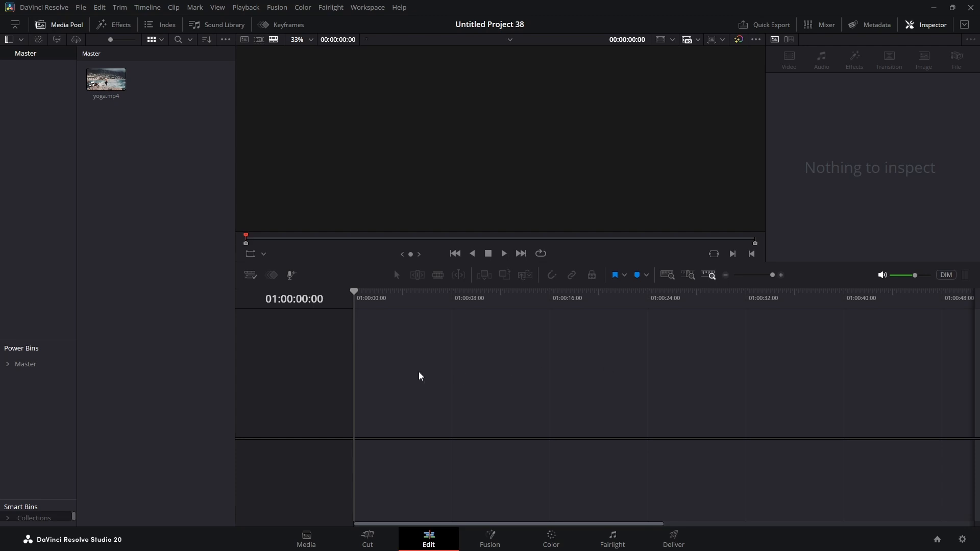
mouse_move(555, 374)
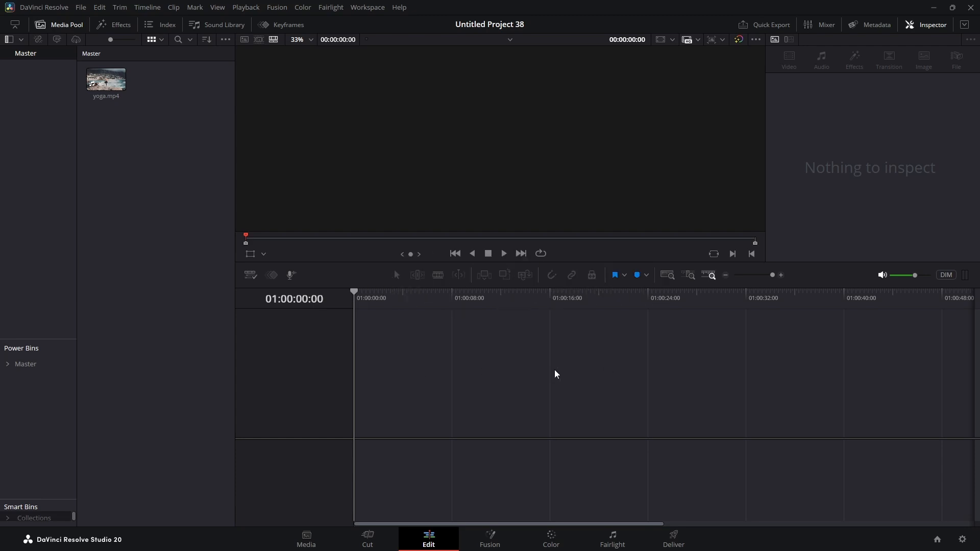
mouse_move(529, 374)
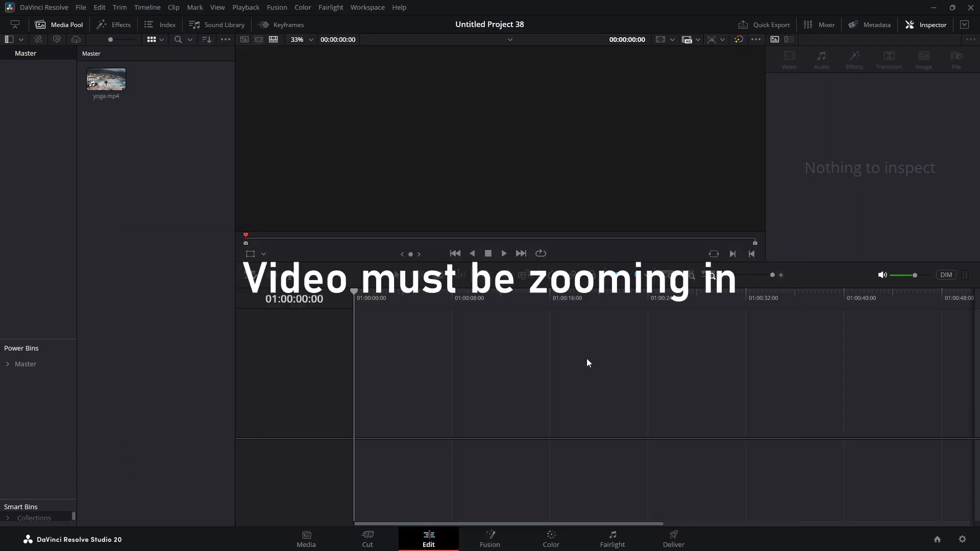
mouse_move(665, 360)
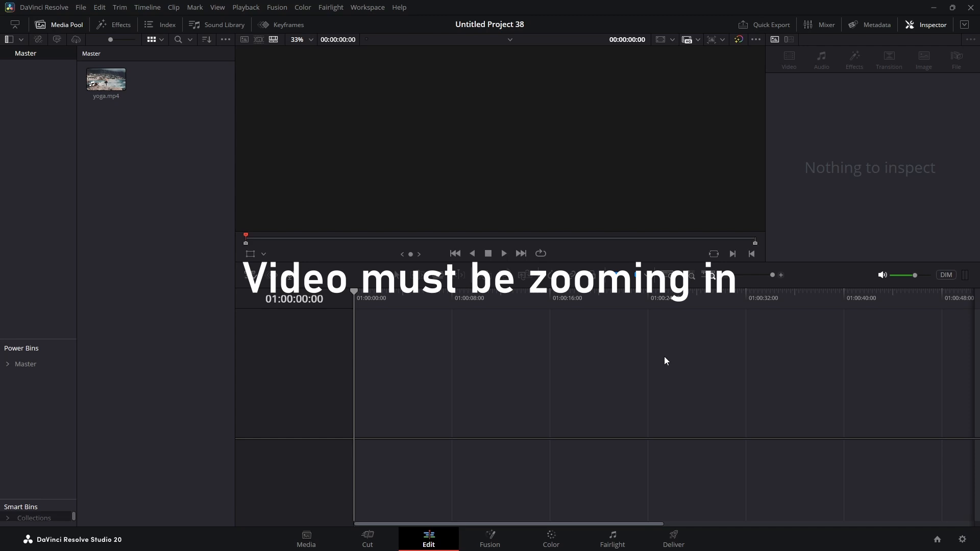
Drag yoga.mp4 onto a new timeline and remove its audio clip from A1
left_click_drag(105, 81, 186, 181)
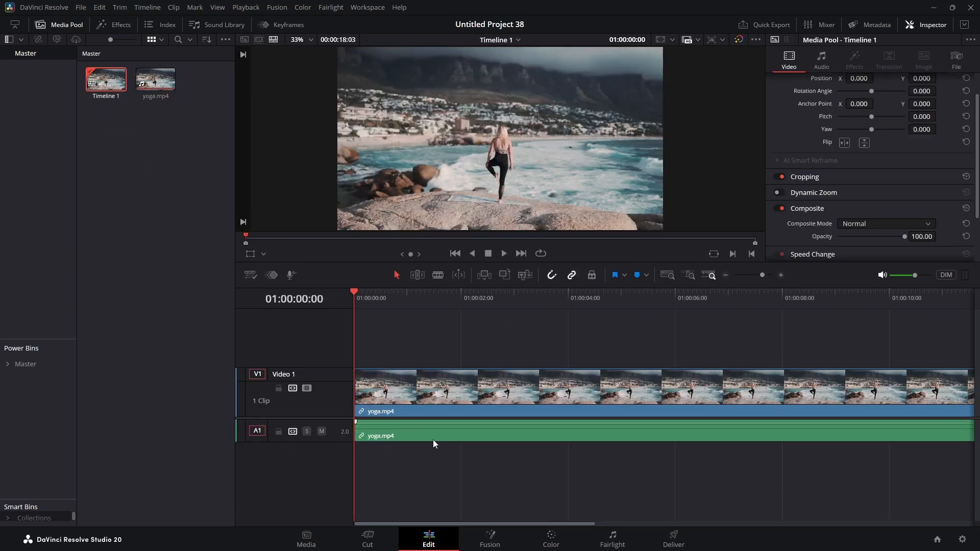
left_click(563, 388)
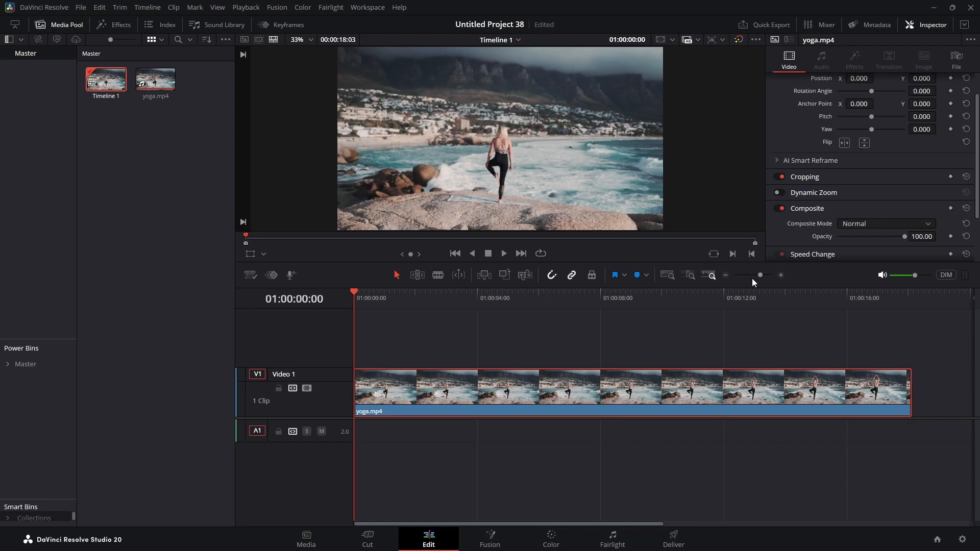
Add starting Zoom and Position keyframes at the yoga clip's first frame
left_click(779, 80)
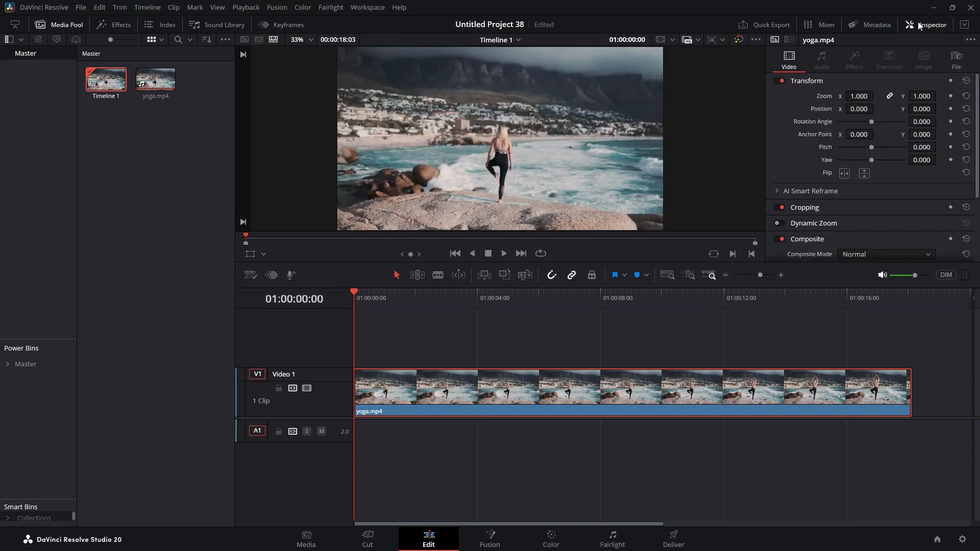
mouse_move(945, 104)
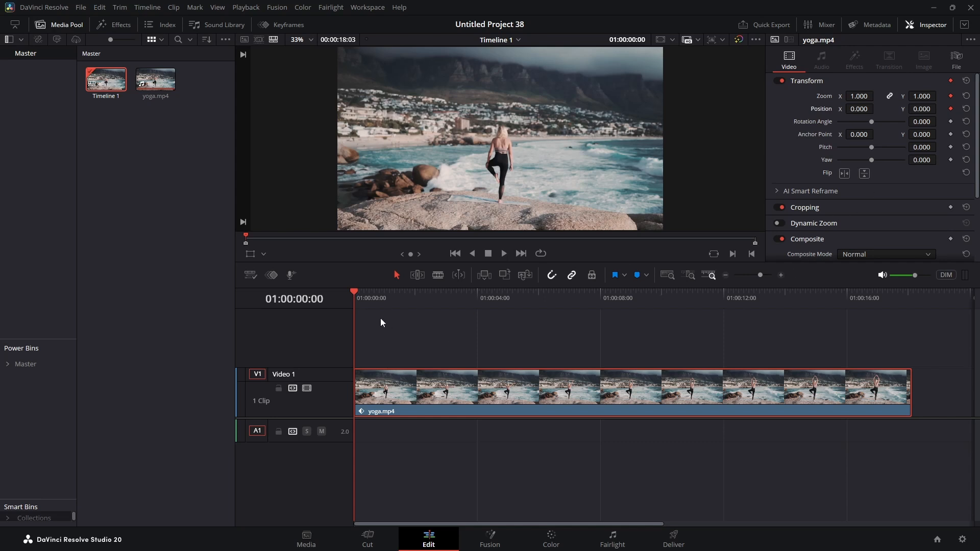
left_click(670, 292)
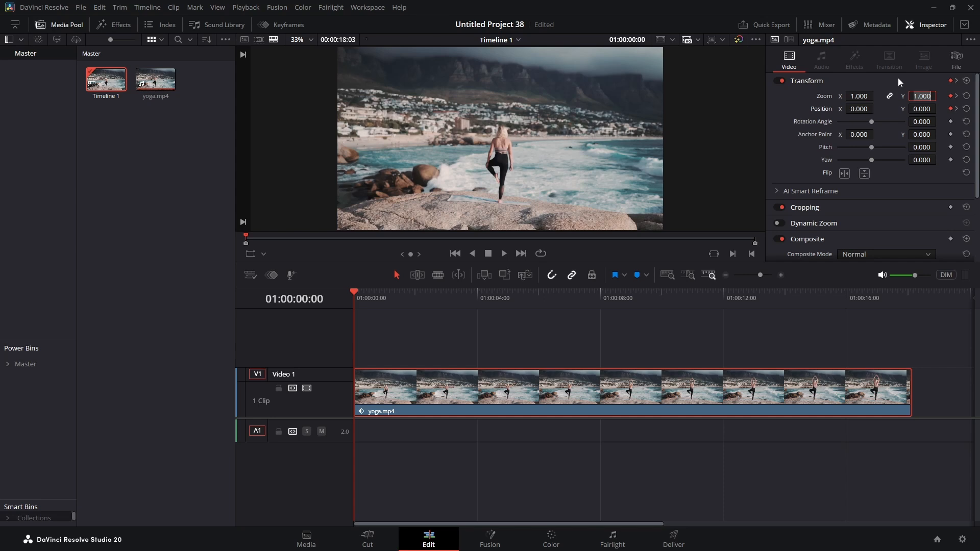
mouse_move(518, 167)
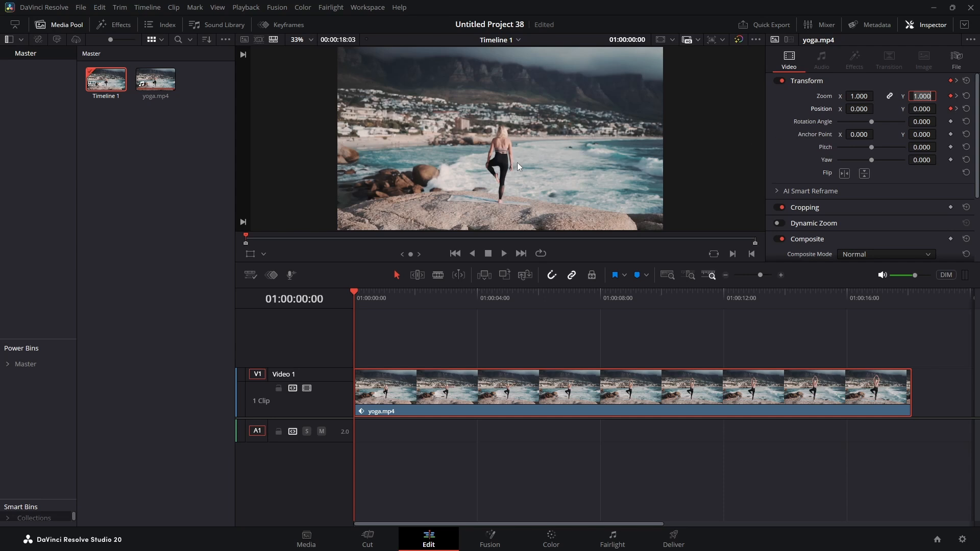
mouse_move(704, 171)
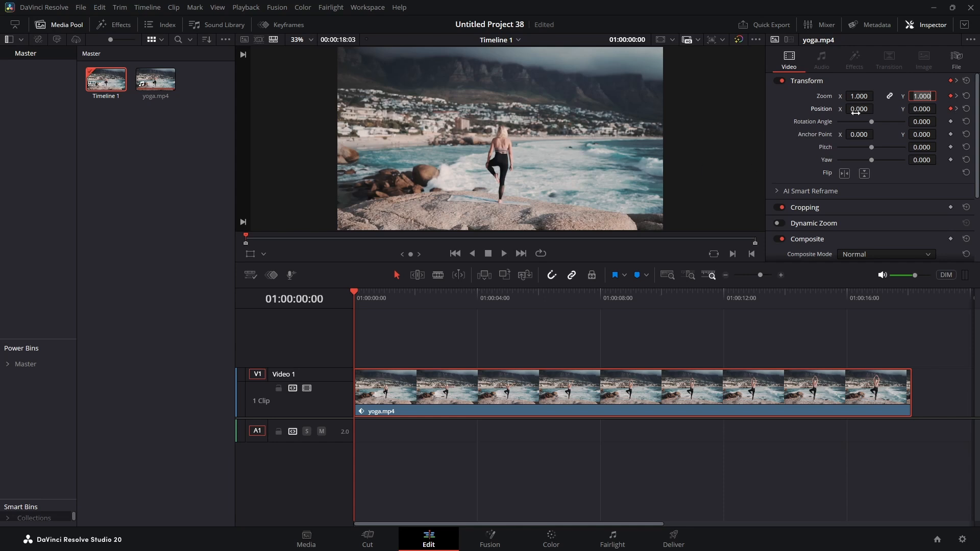
mouse_move(697, 192)
type("2.000")
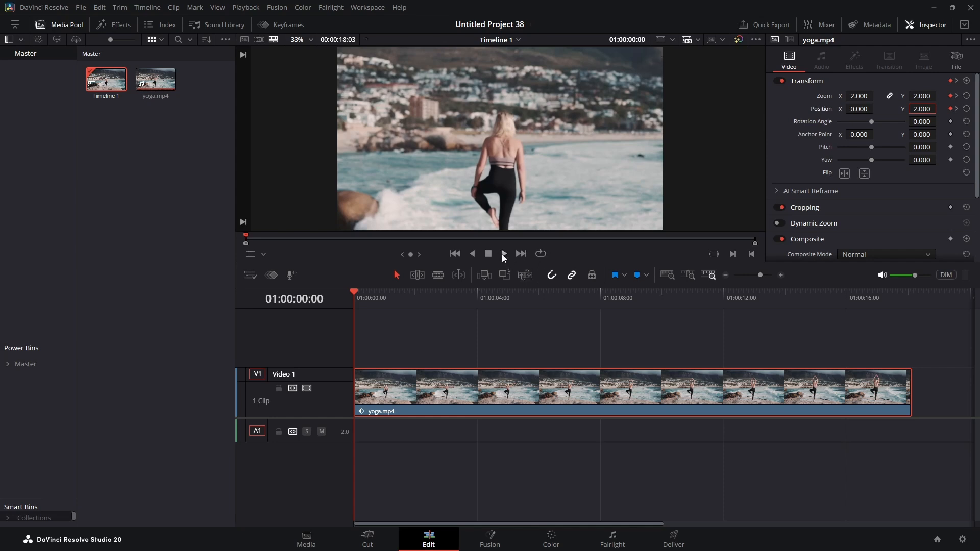
Place the original yoga.mp4 with audio before the keyframed clip, leaving a gap
left_click(504, 253)
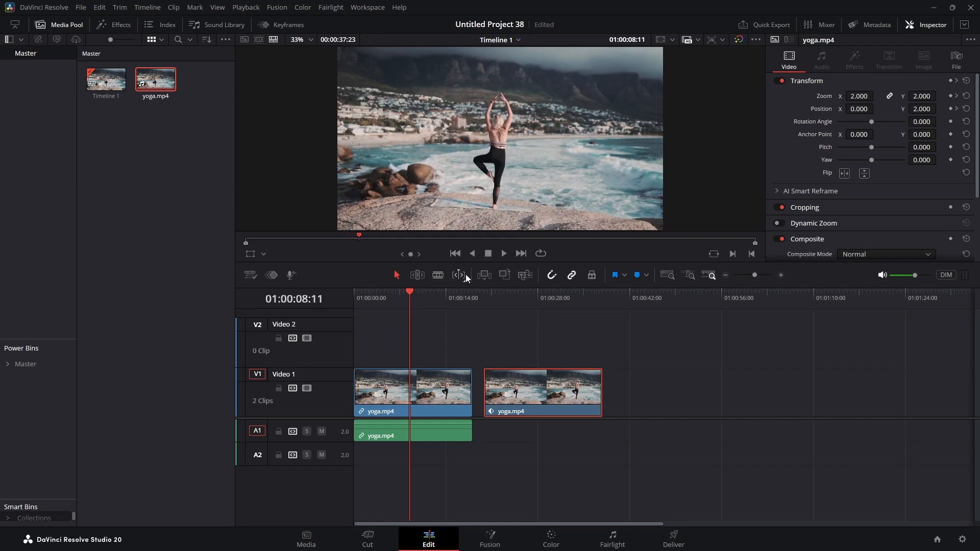
Play the keyframed yoga clip to watch the zoom ramp toward the woman
left_click(484, 292)
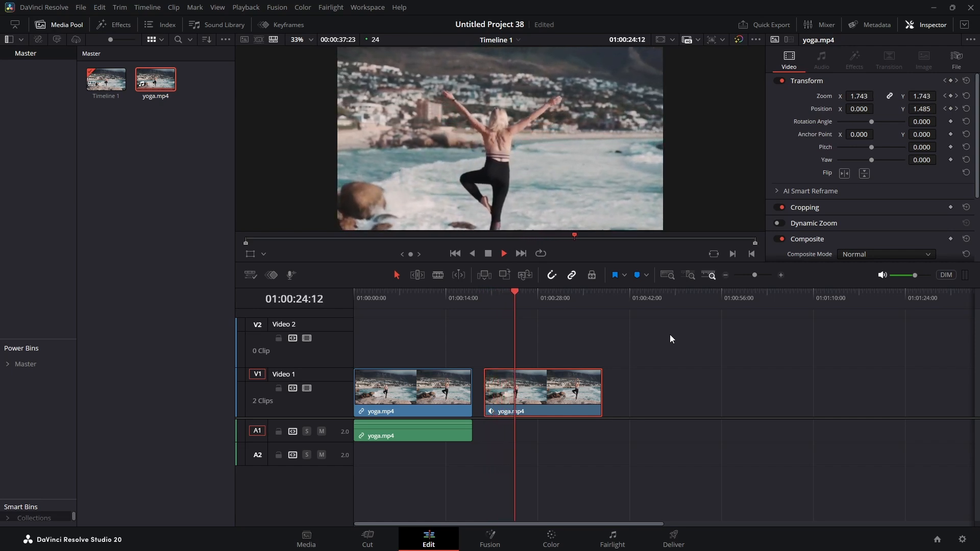
left_click(529, 298)
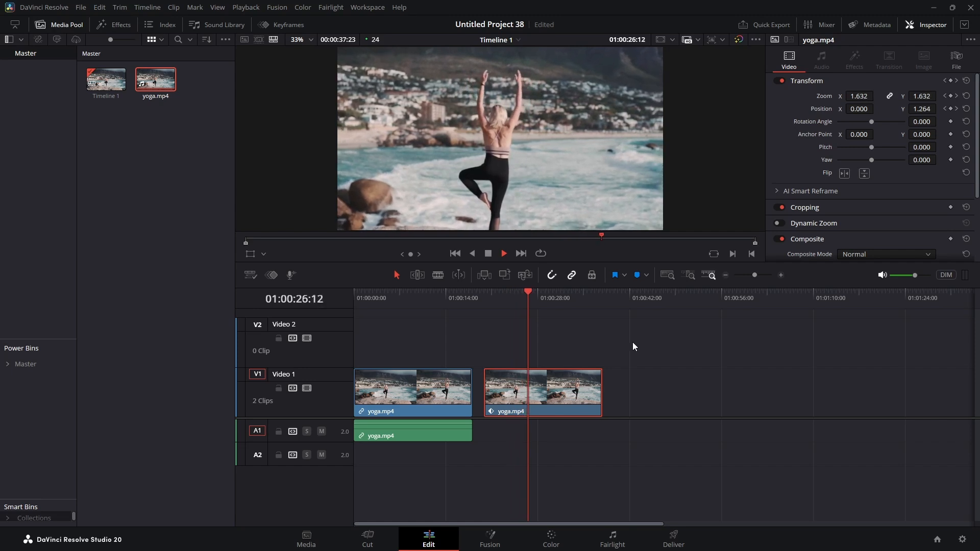